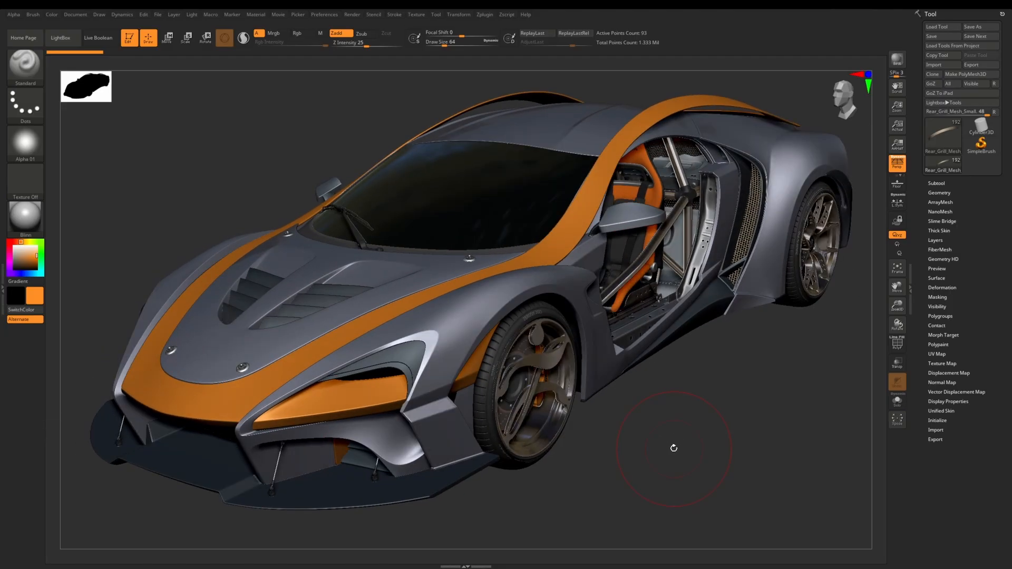
{"action": "mouse_move", "coordinate": [663, 441]}
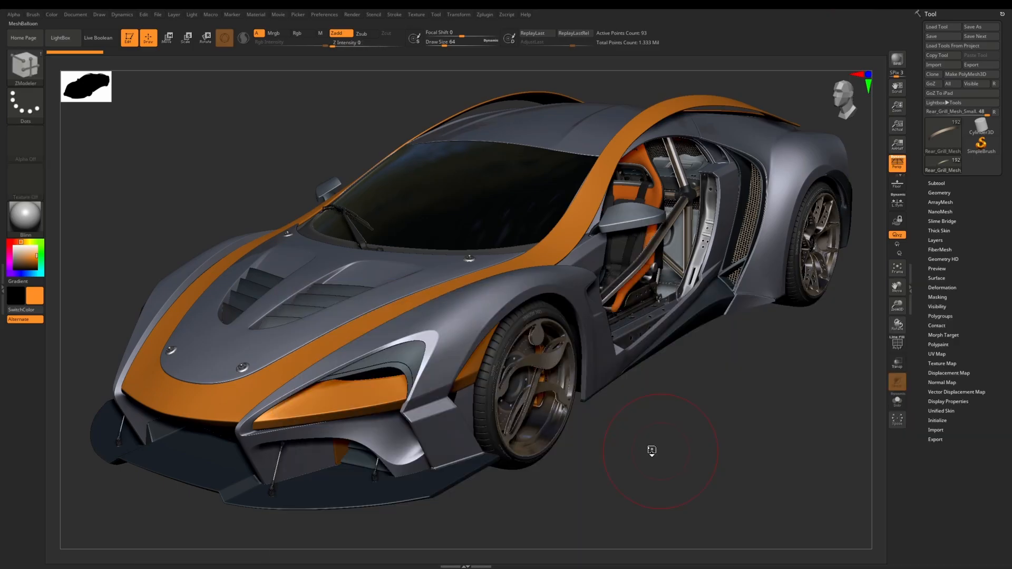
Orbit the car model to view the hood before isolating it.
{"action": "left_click_drag", "start_coordinate": [652, 450], "coordinate": [495, 317]}
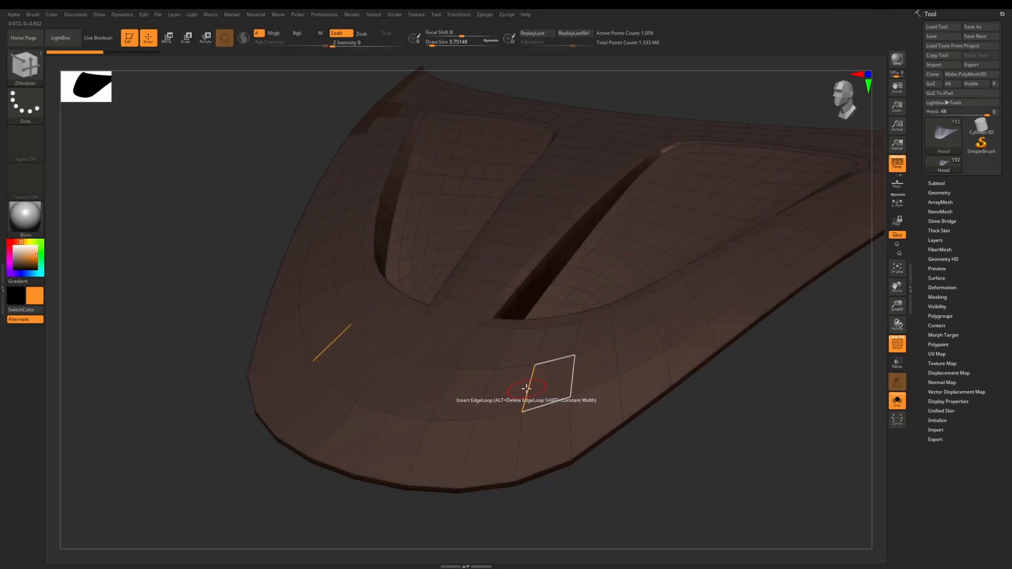
{"action": "left_click", "coordinate": [527, 388]}
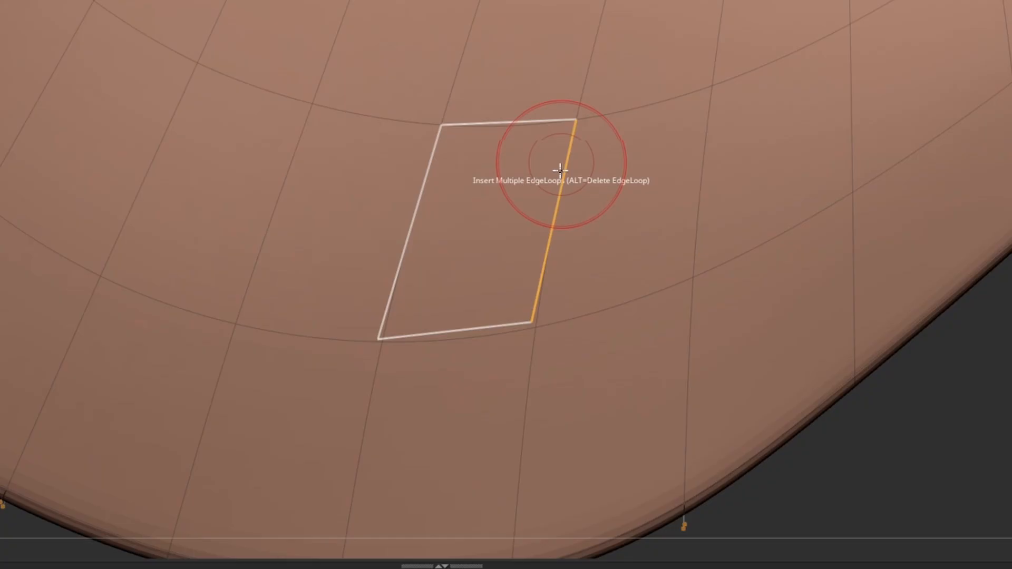
{"action": "mouse_move", "coordinate": [558, 269]}
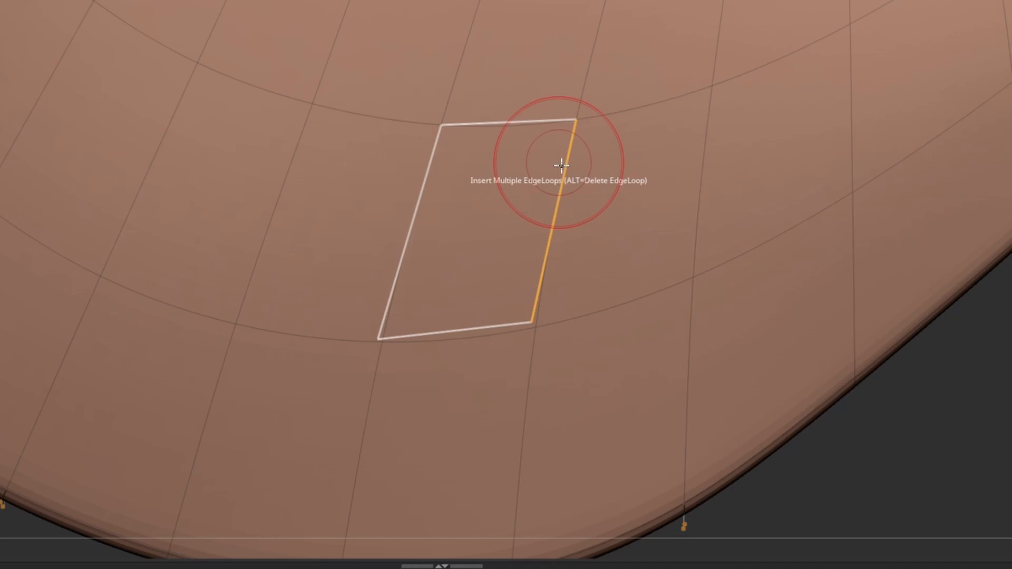
{"action": "left_click", "coordinate": [560, 164]}
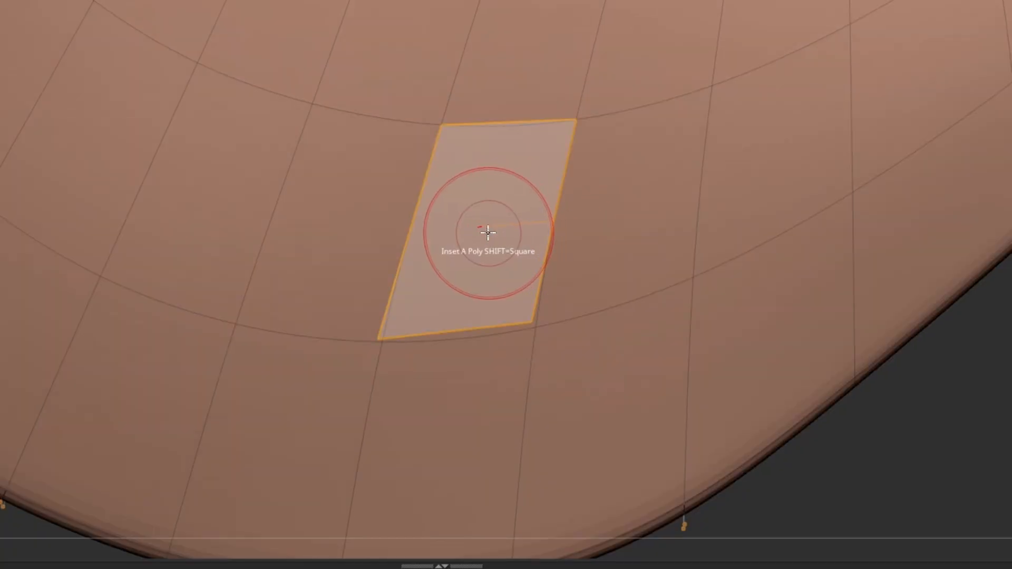
{"action": "right_click", "coordinate": [488, 232]}
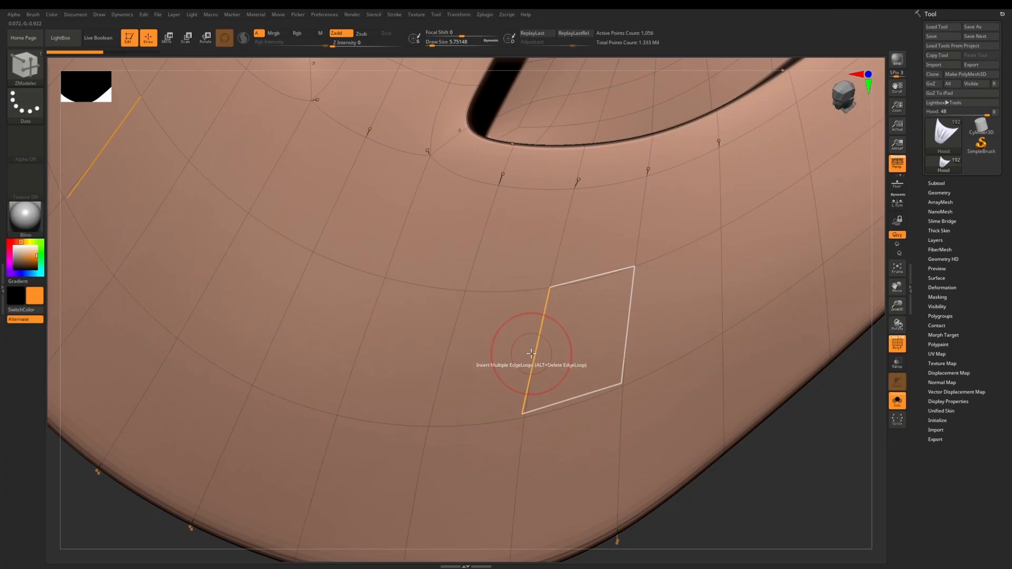
In the Edge Actions menu, try the Half snap modifier for inserted loops, then turn snapping off.
{"action": "left_click", "coordinate": [531, 354]}
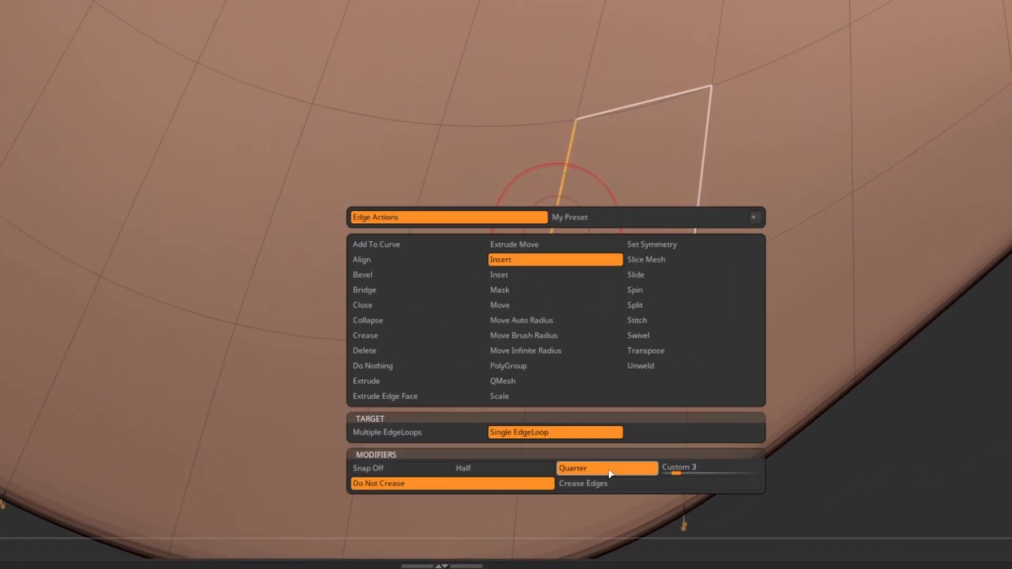
{"action": "left_click", "coordinate": [710, 467]}
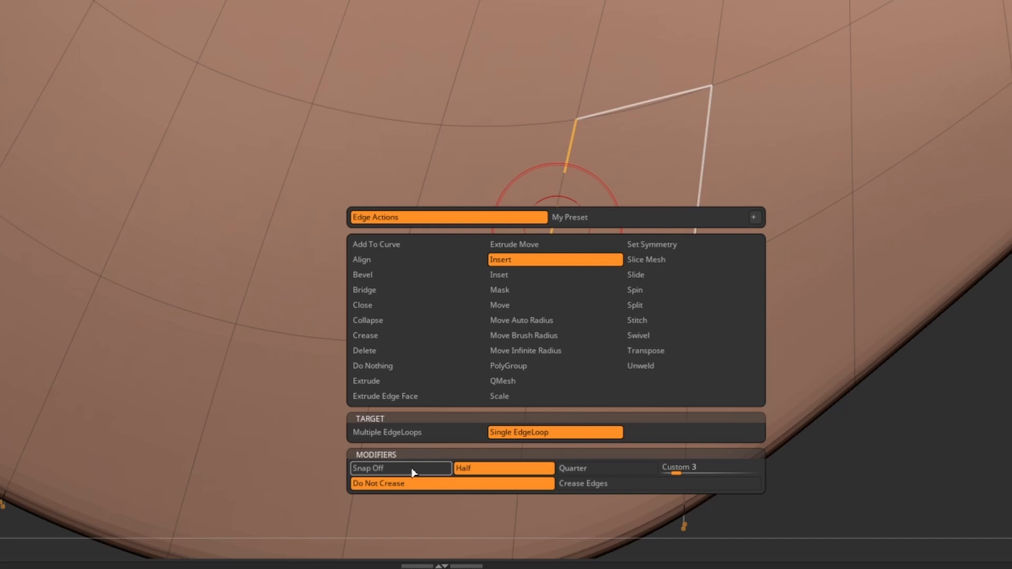
{"action": "left_click", "coordinate": [400, 468]}
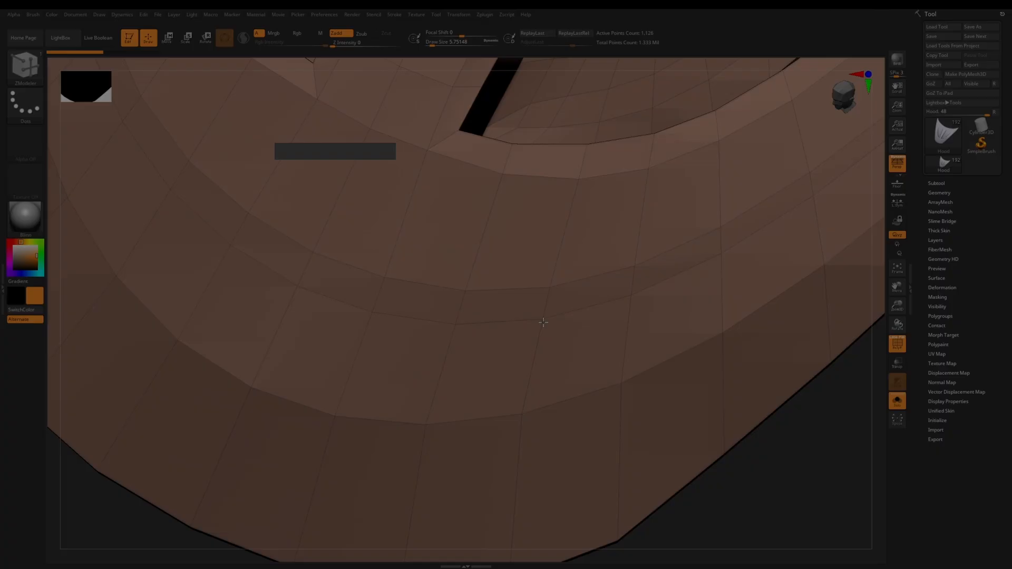
{"action": "mouse_move", "coordinate": [527, 387]}
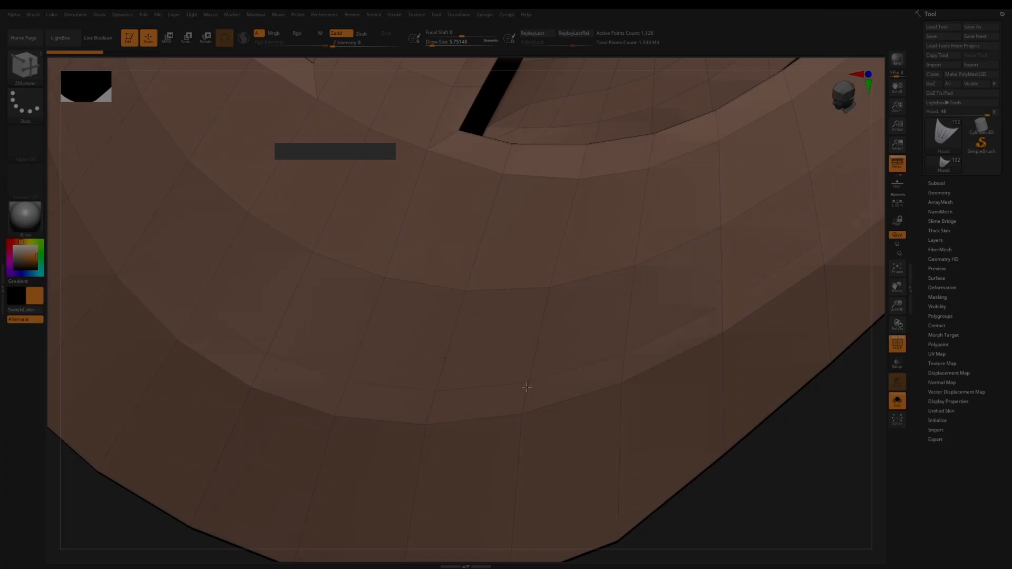
{"action": "mouse_move", "coordinate": [548, 321]}
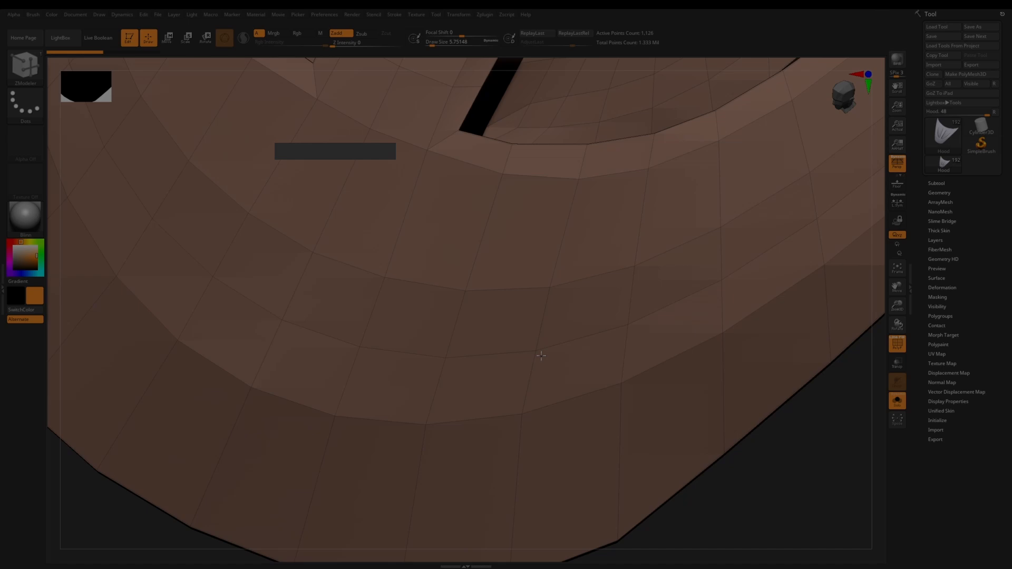
{"action": "mouse_move", "coordinate": [530, 385]}
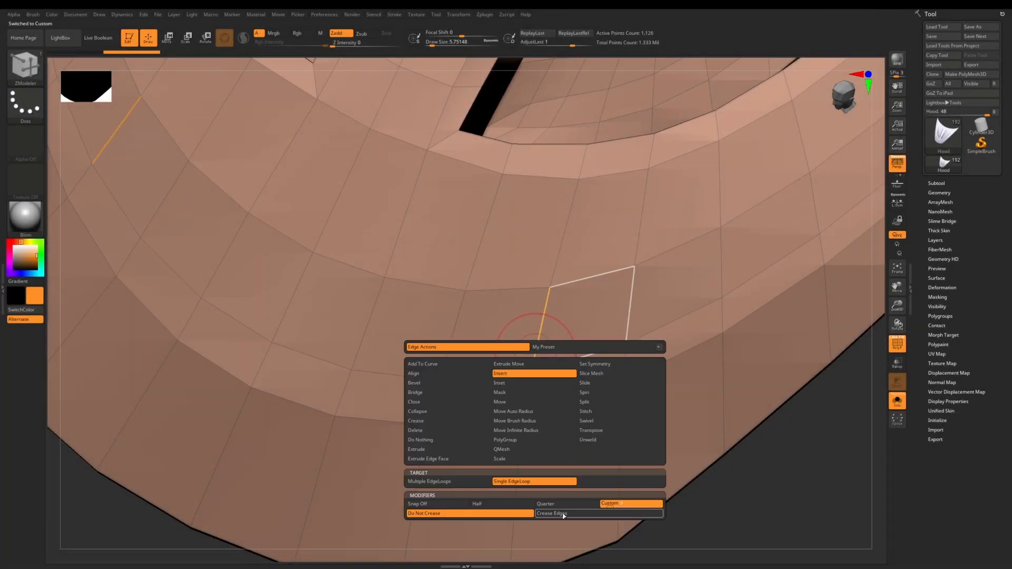
Choose the Custom snap modifier for edge-loop insertion.
{"action": "left_click", "coordinate": [502, 504]}
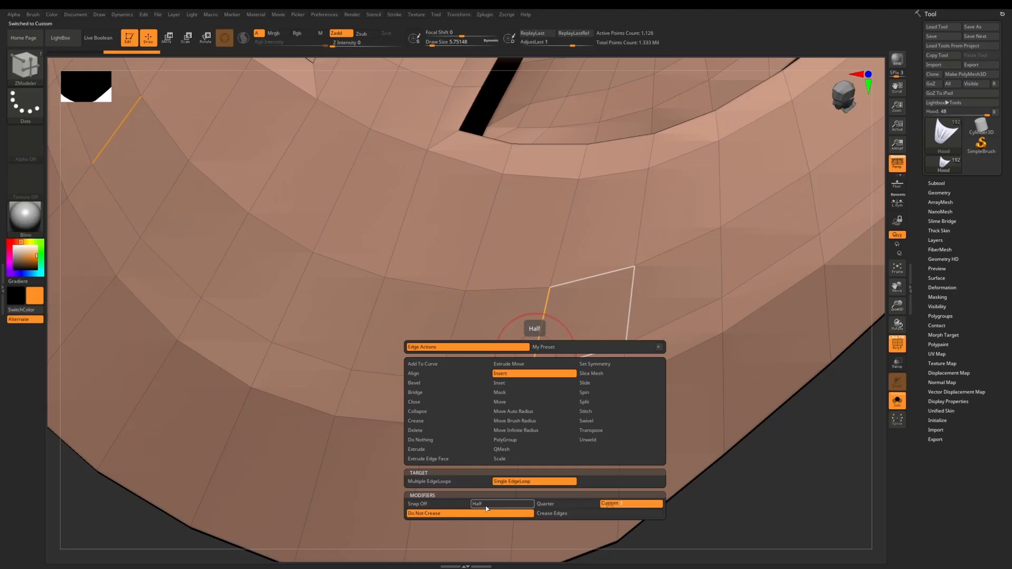